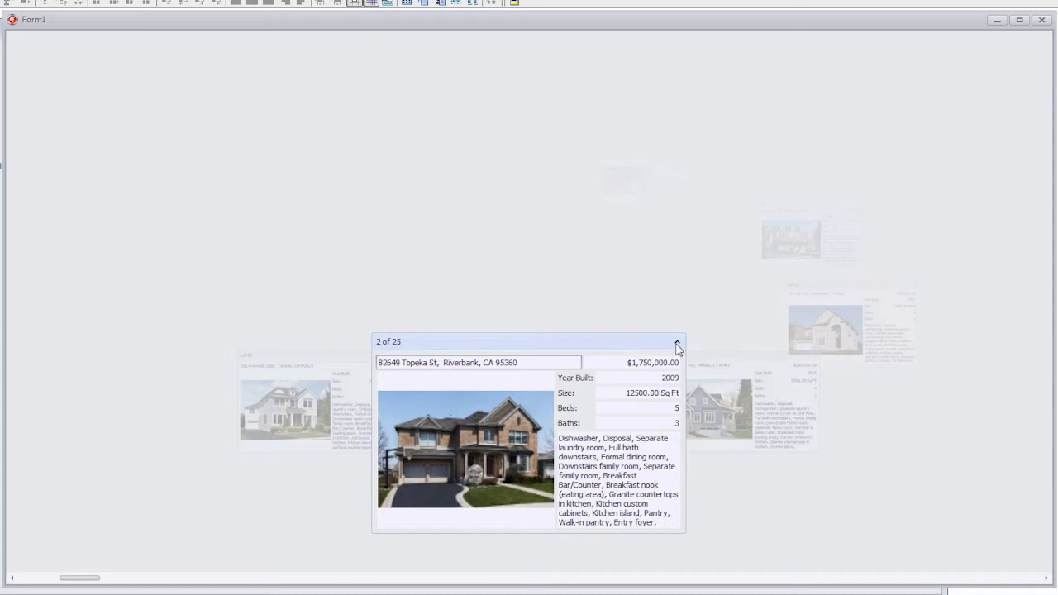
- Collapse the front house card using its caption chevron in the running carousel
left_click(677, 345)
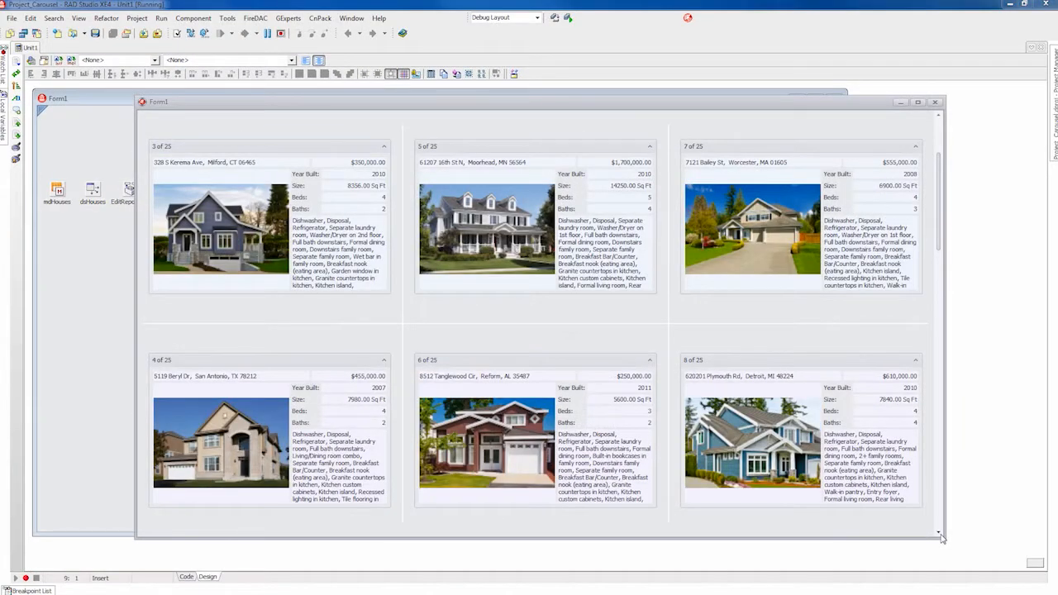
- Scroll down through the house cards in the running Form1 layout view
scroll("down", 3)
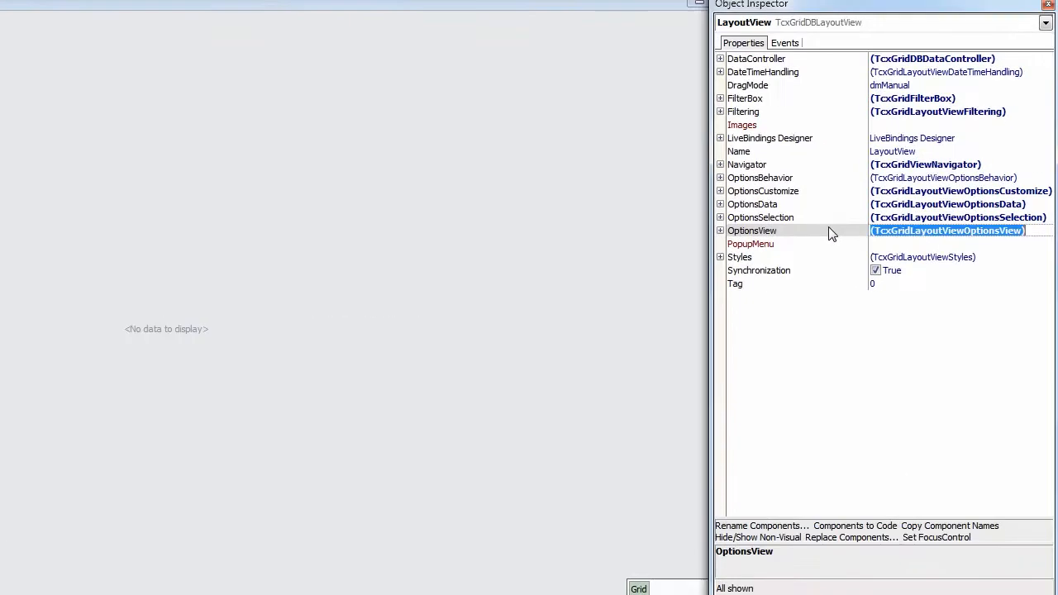
- Expand OptionsView and set ViewMode to lvvmCarousel in the Object Inspector
left_click(720, 230)
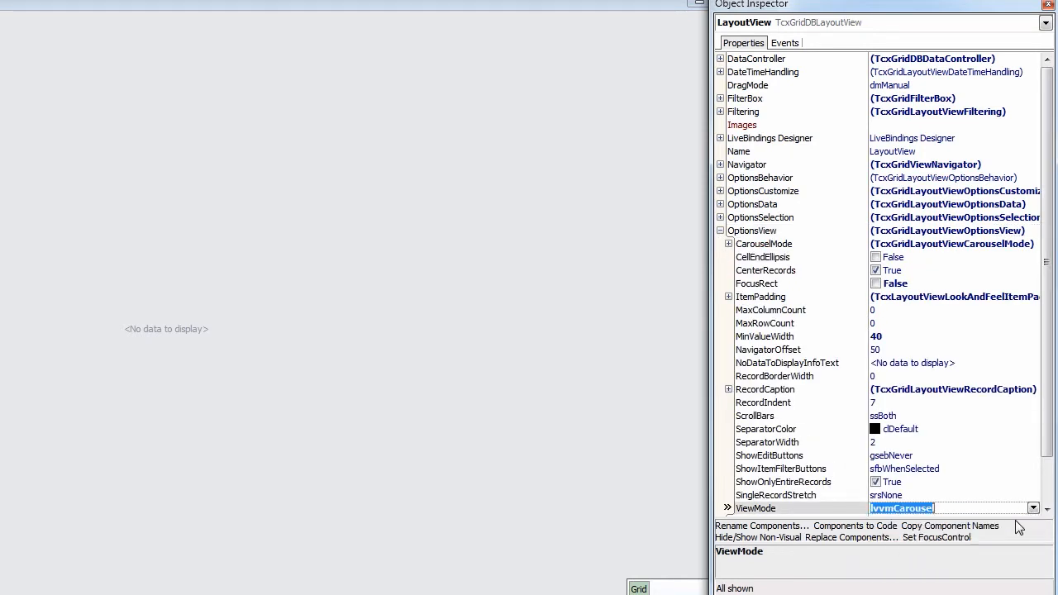
mouse_move(876, 421)
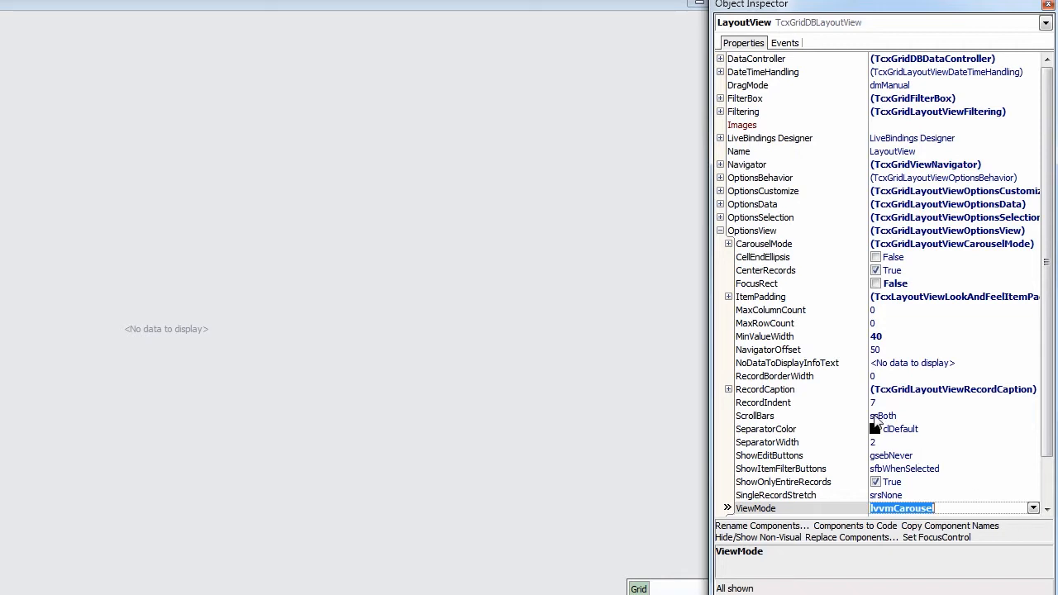
left_click(728, 243)
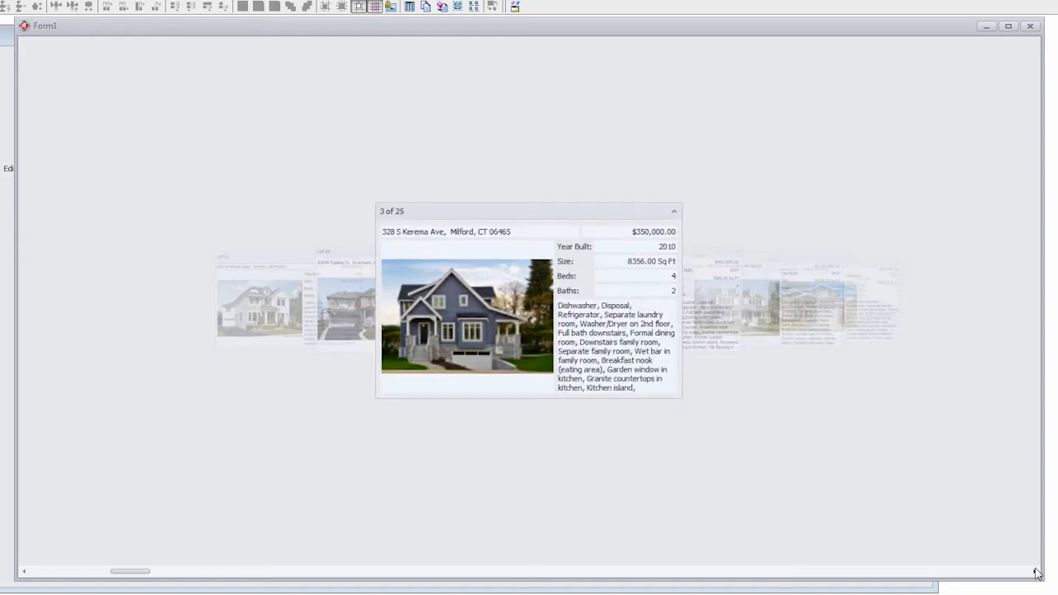
- Advance the carousel with the horizontal scrollbar to later house records
left_click(1034, 571)
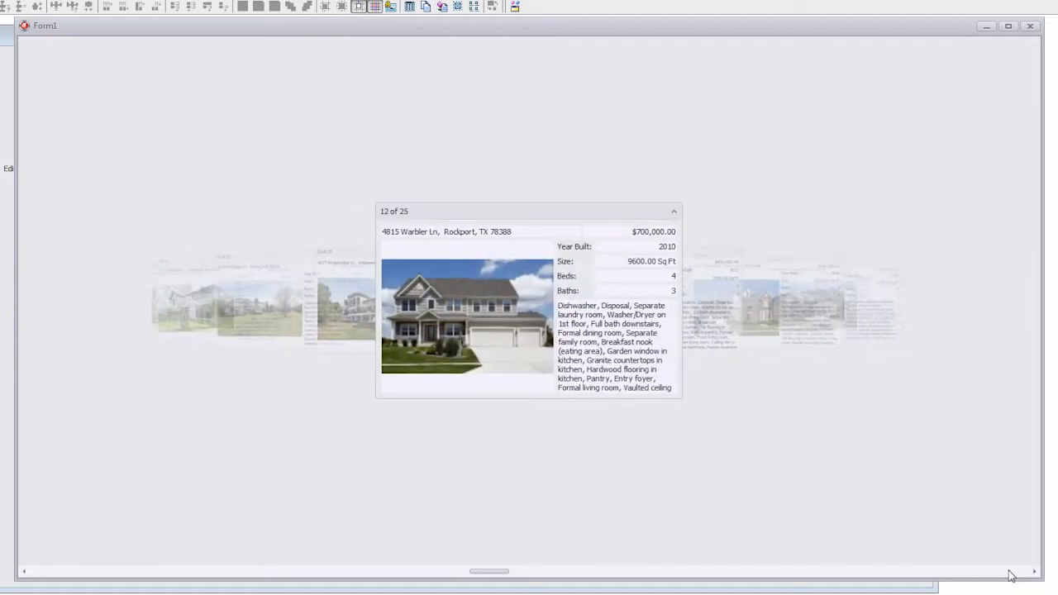
mouse_move(985, 550)
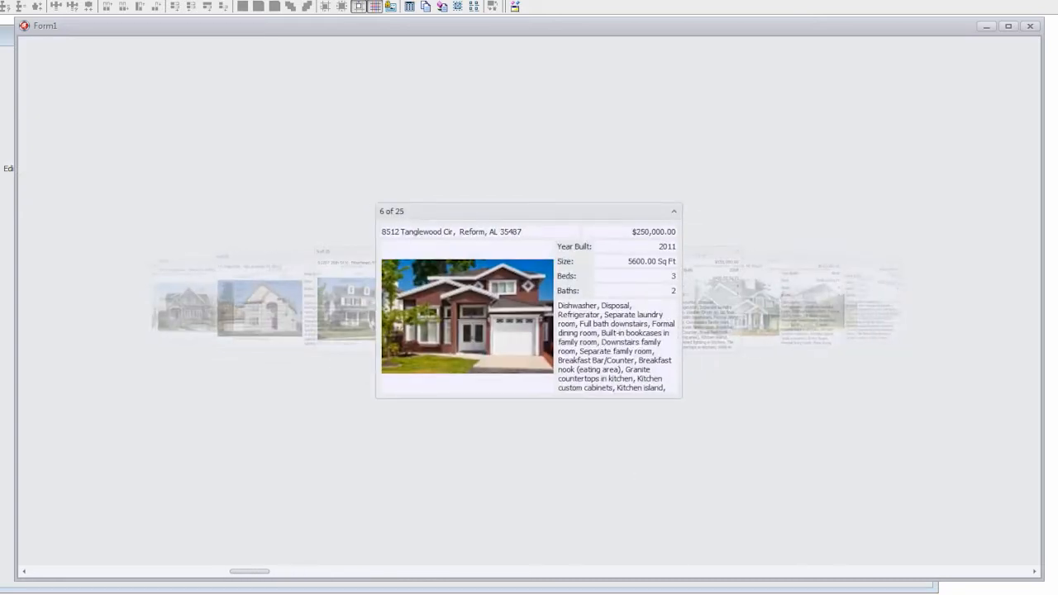
mouse_move(827, 317)
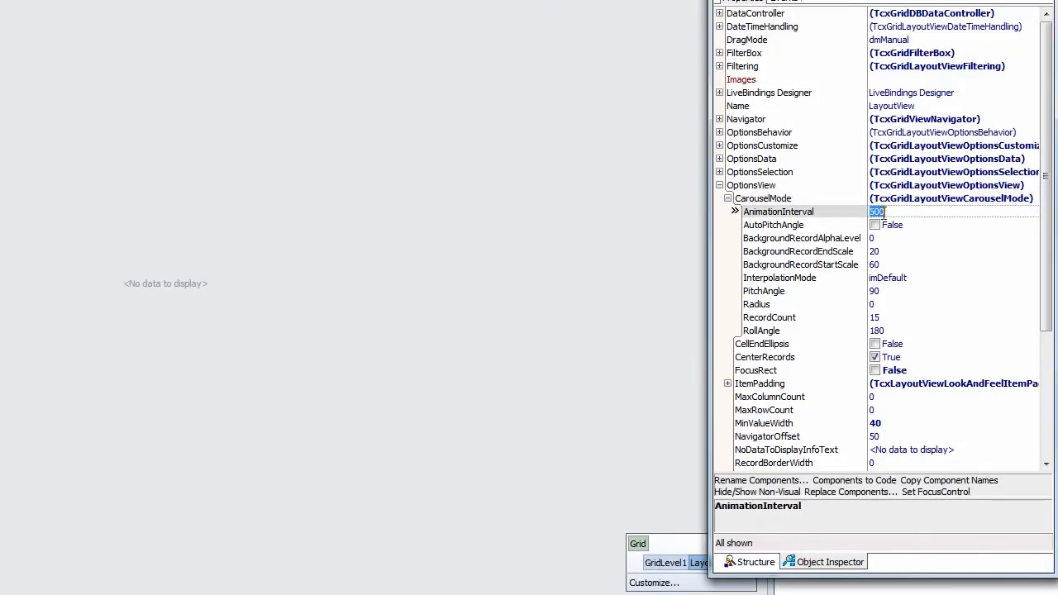
- Change CarouselMode AnimationInterval from 500 to 1000
type("1000")
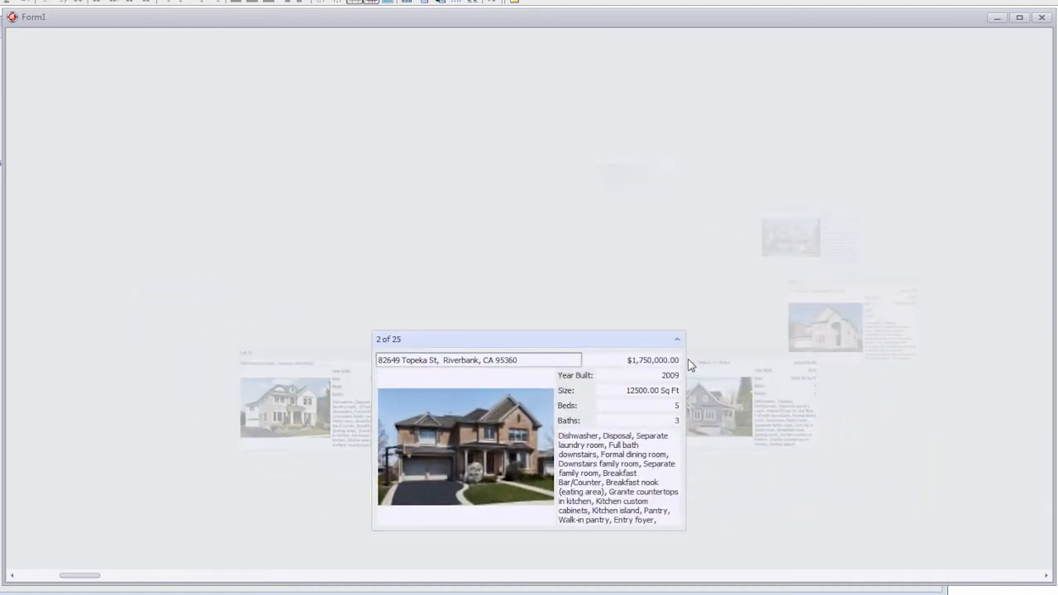
- Collapse the front house card, card 3 of 25, to a narrow strip
left_click(677, 343)
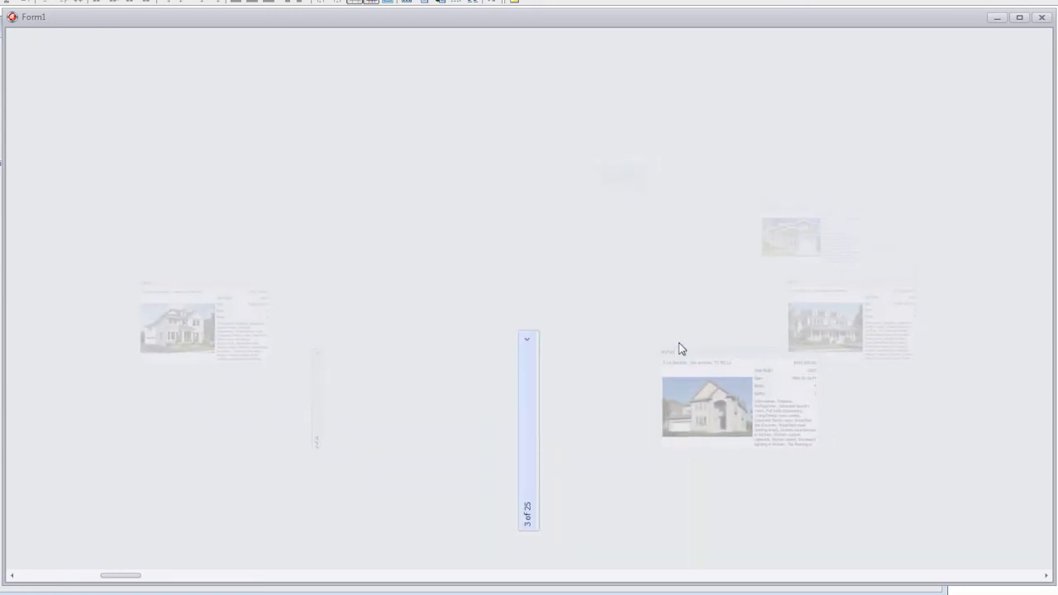